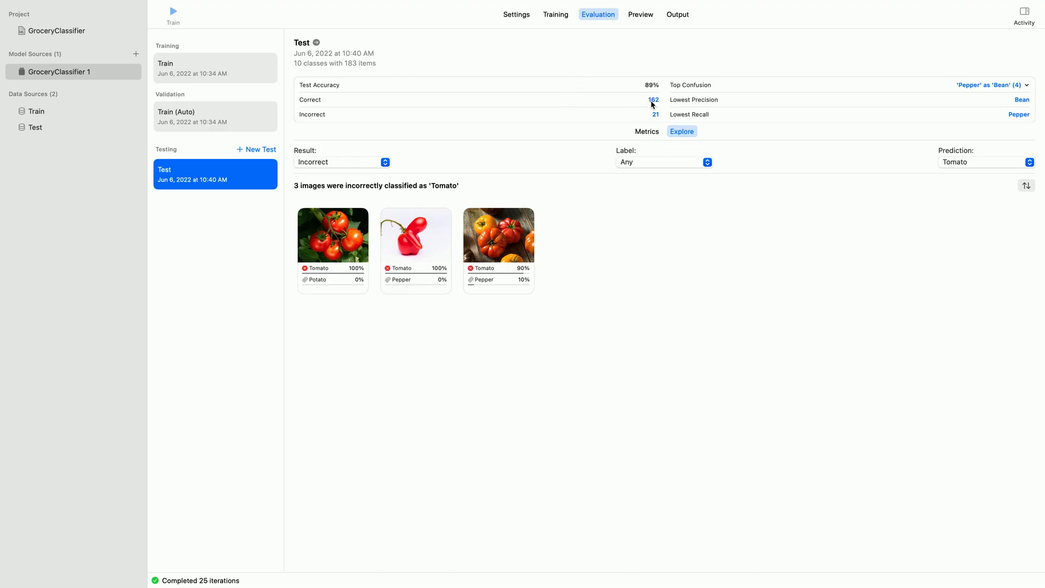
mouse_move(653, 99)
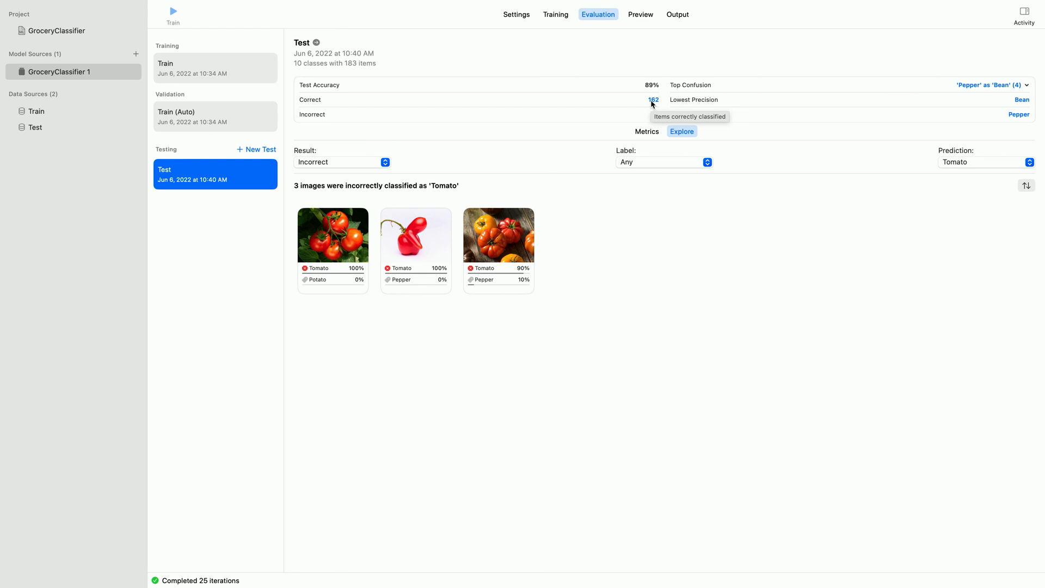
Filter the Explore grid to the 162 correctly classified test images and look through them.
click(653, 99)
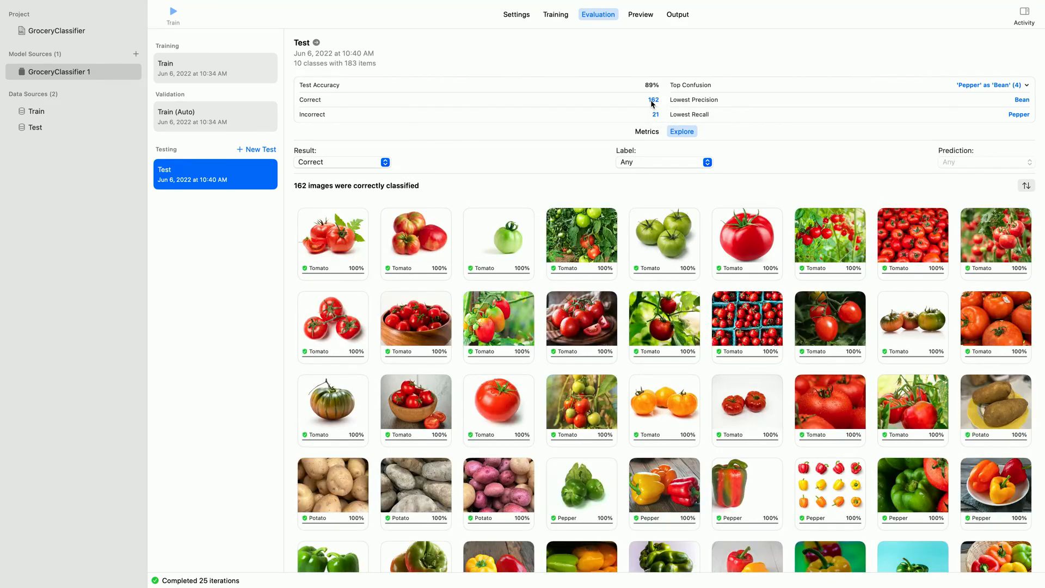
scroll(down, 3)
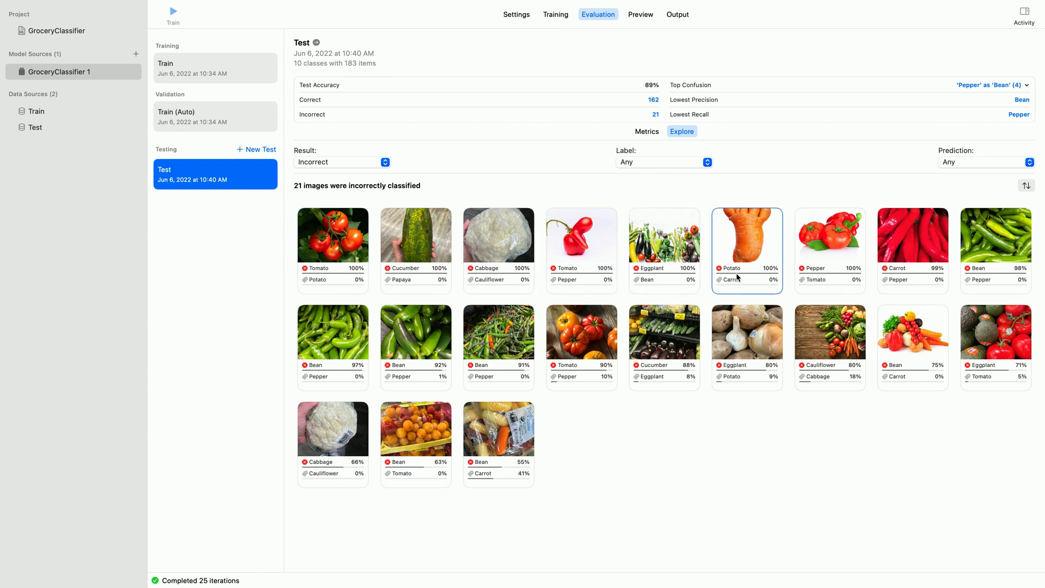
mouse_move(733, 284)
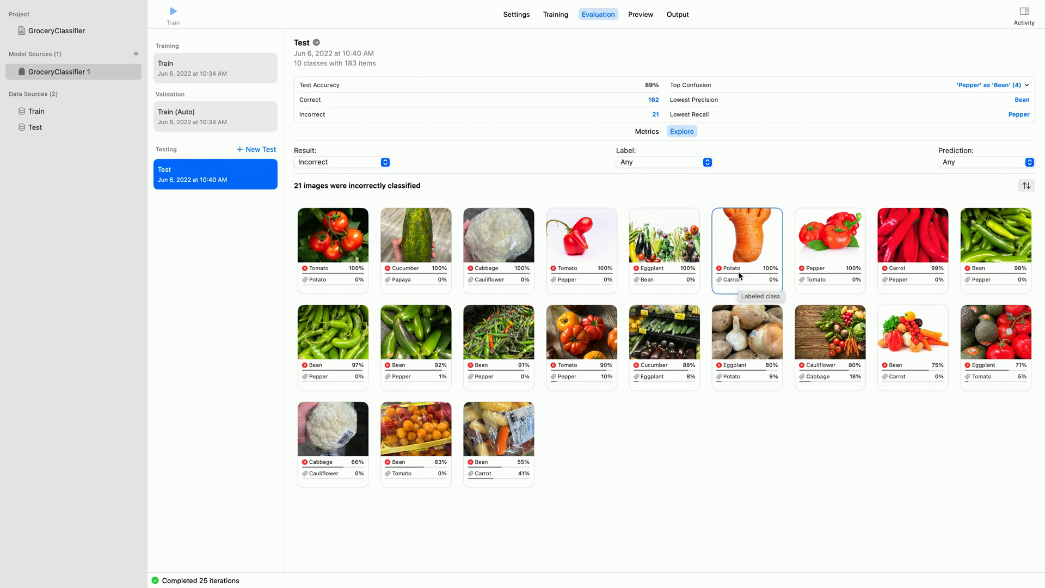
mouse_move(738, 278)
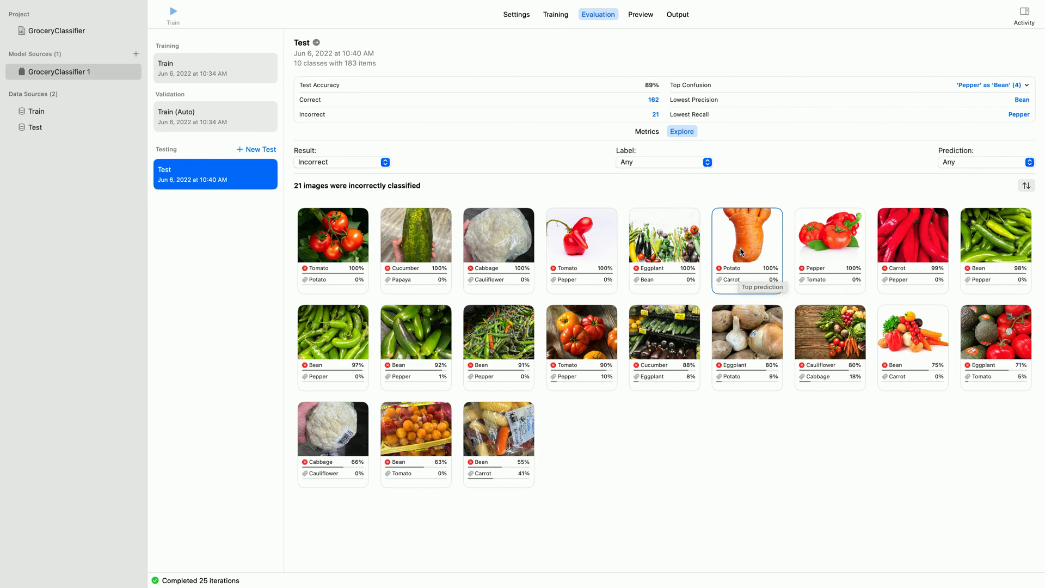
Show details for the carrot image 836713856.jpg predicted as Potato at 100%.
click(746, 234)
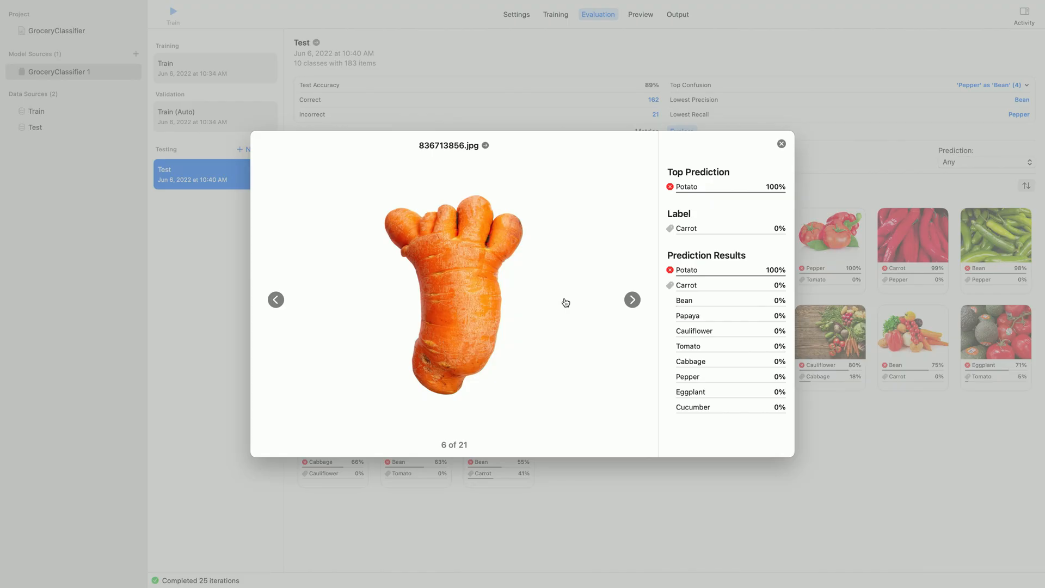
mouse_move(513, 204)
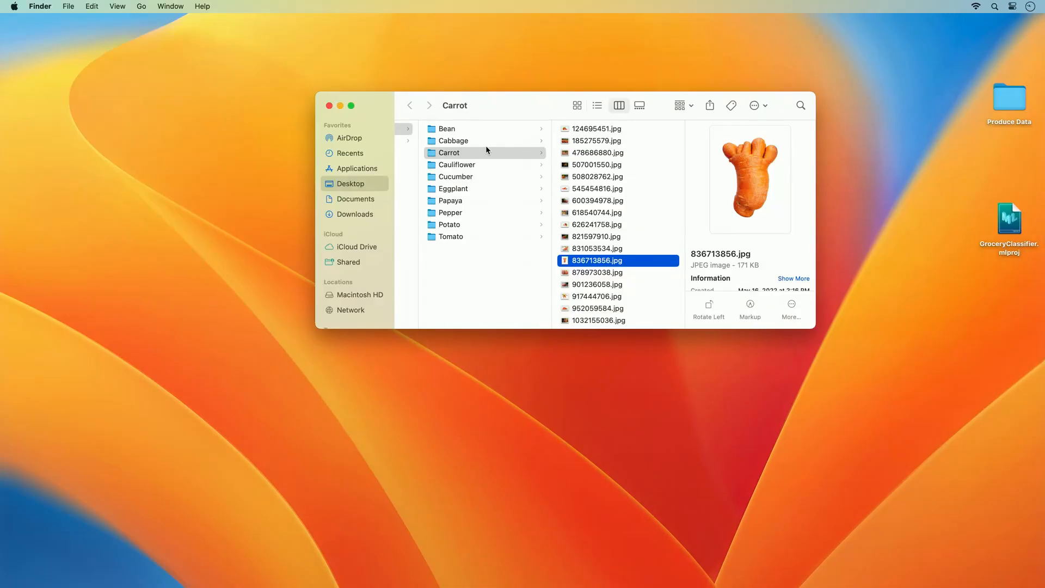
mouse_move(614, 260)
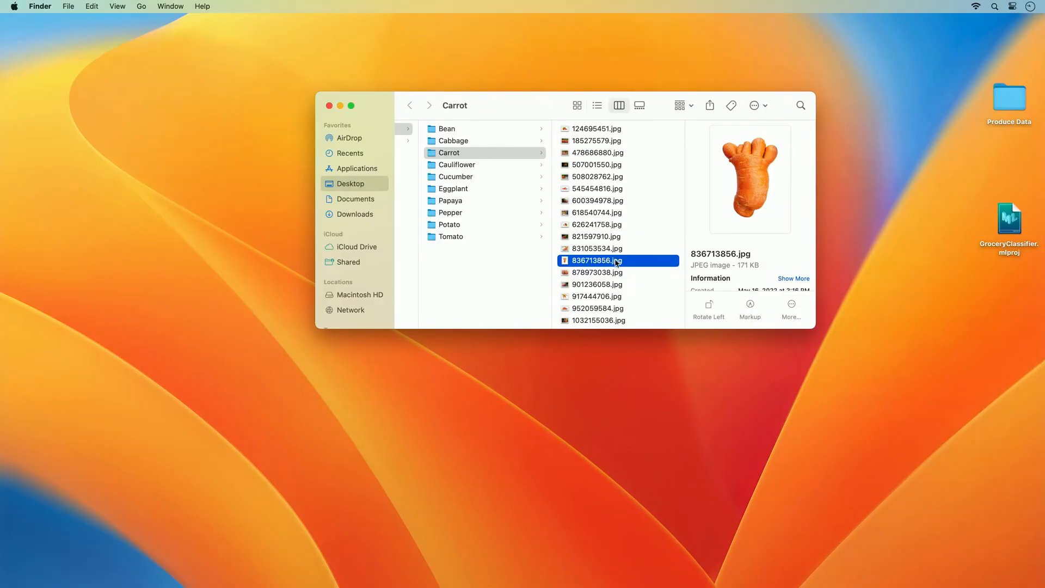
Tag 836713856.jpg in the Carrot folder with the red Finder tag.
right_click(597, 260)
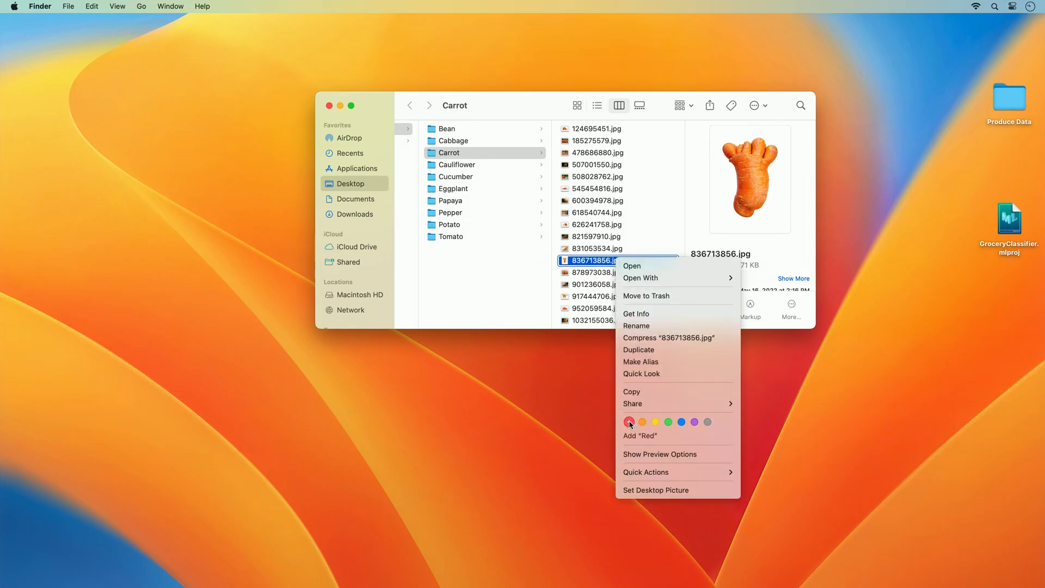
click(628, 422)
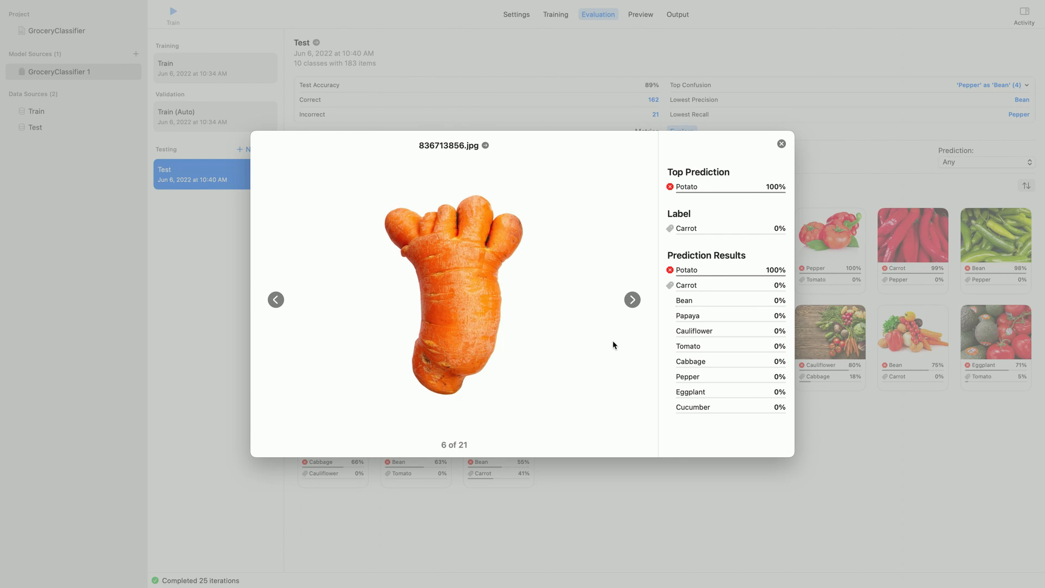
mouse_move(613, 305)
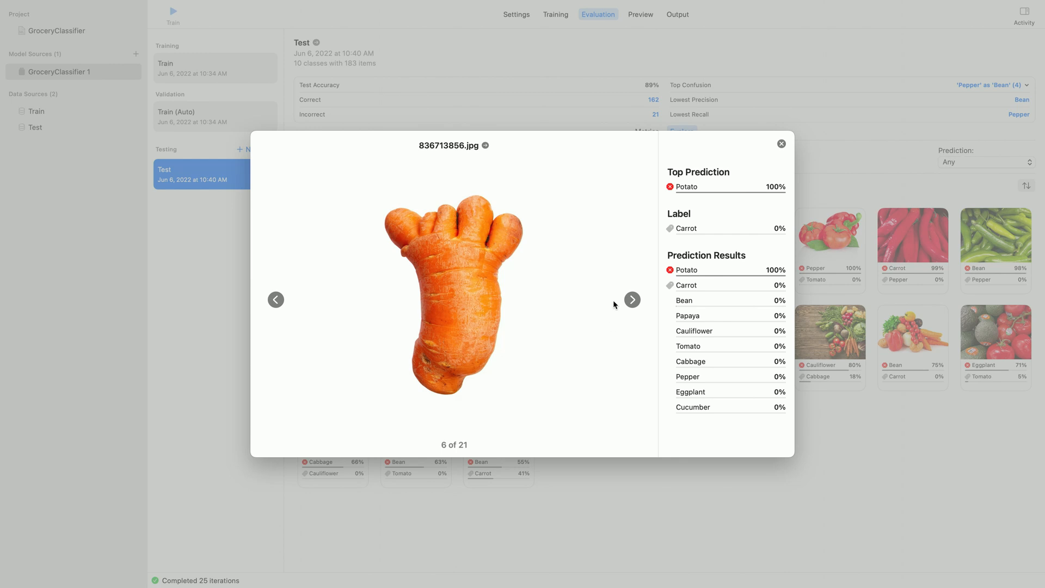
mouse_move(693, 355)
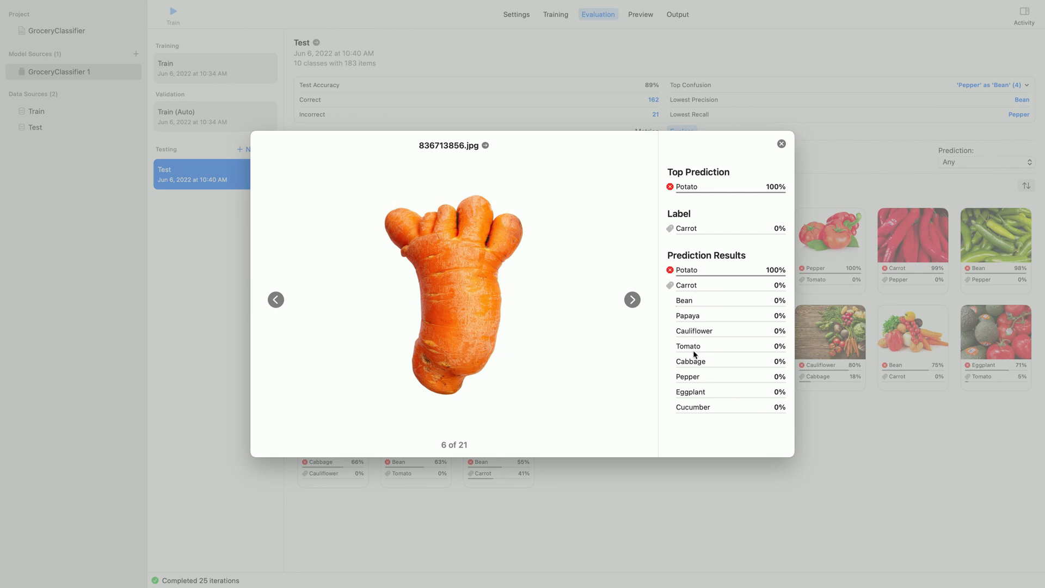
mouse_move(694, 361)
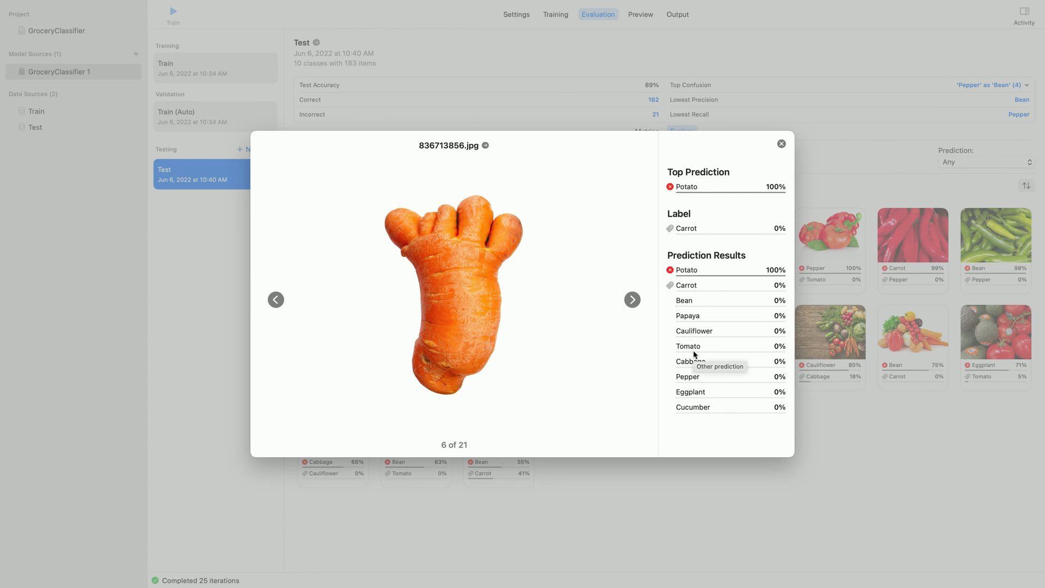
mouse_move(445, 310)
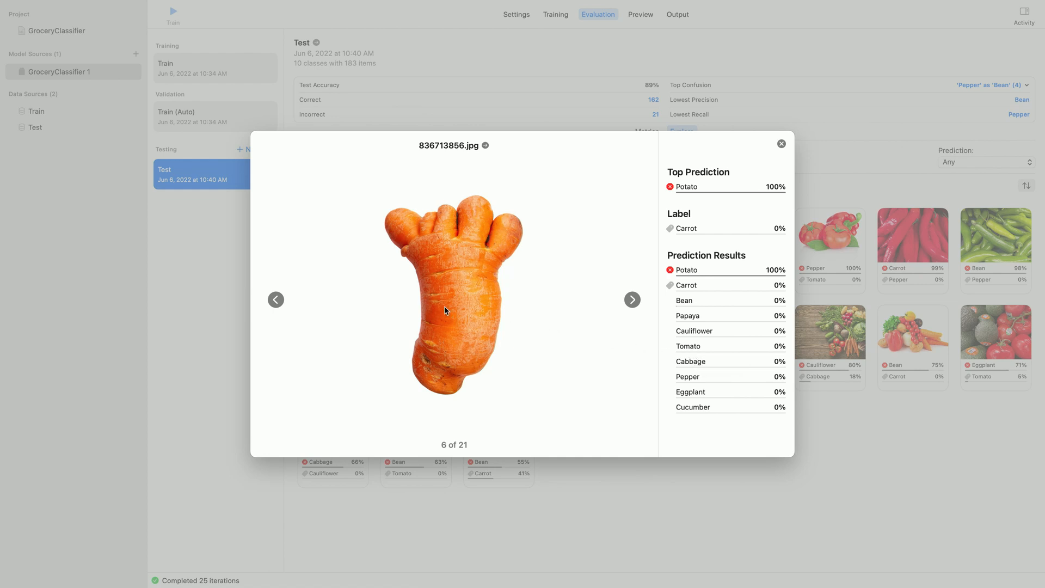
mouse_move(624, 298)
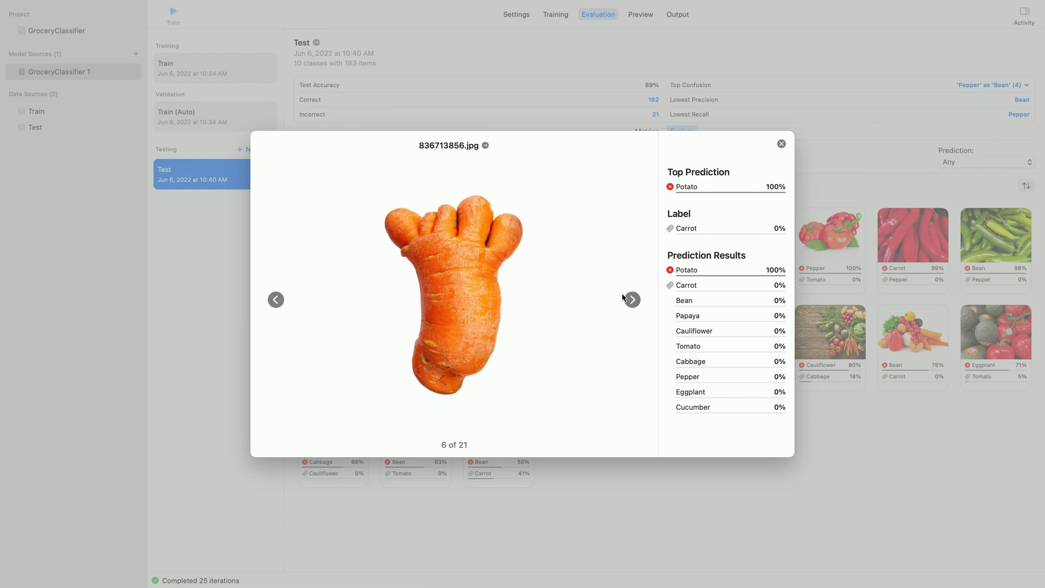
mouse_move(304, 301)
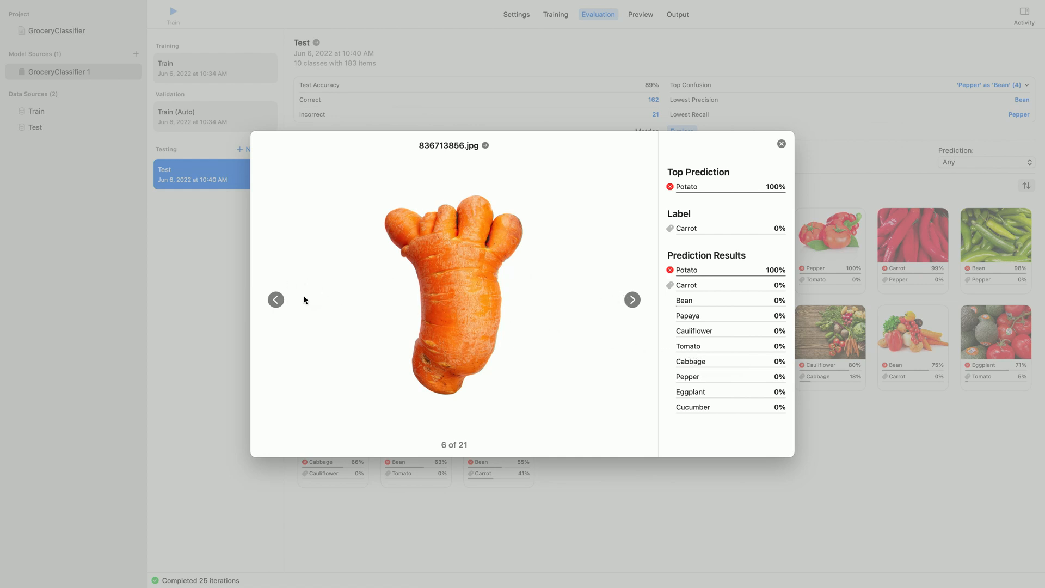
Go back to image 5 of 21, the Bean photo predicted as Eggplant at 100%.
click(276, 299)
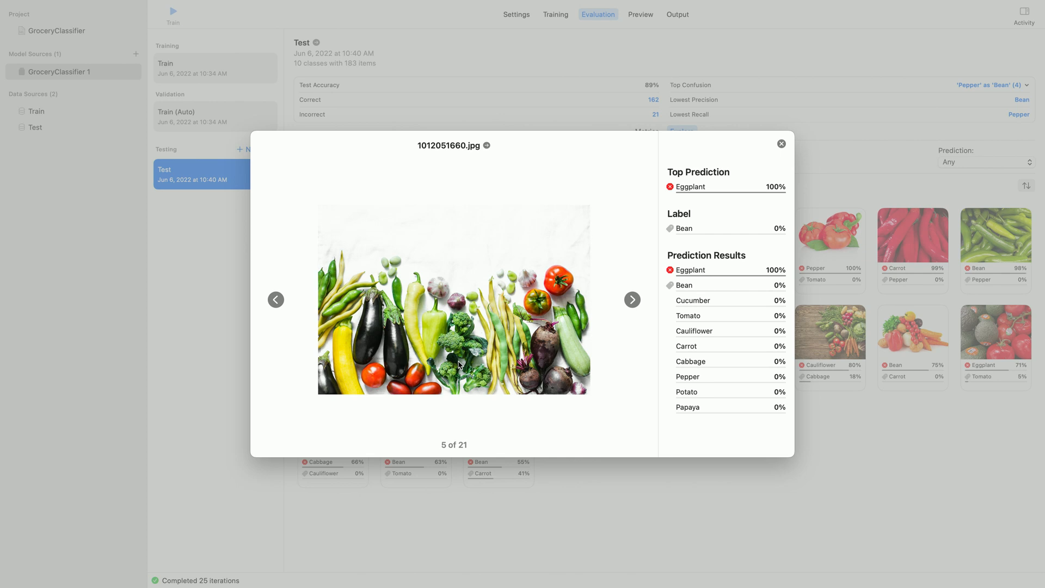
mouse_move(704, 189)
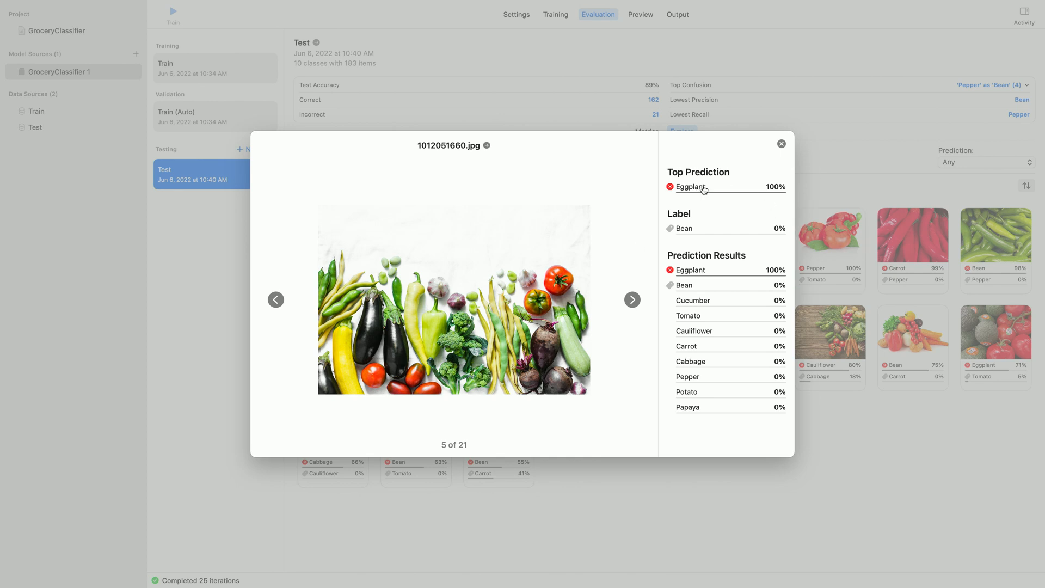
mouse_move(691, 186)
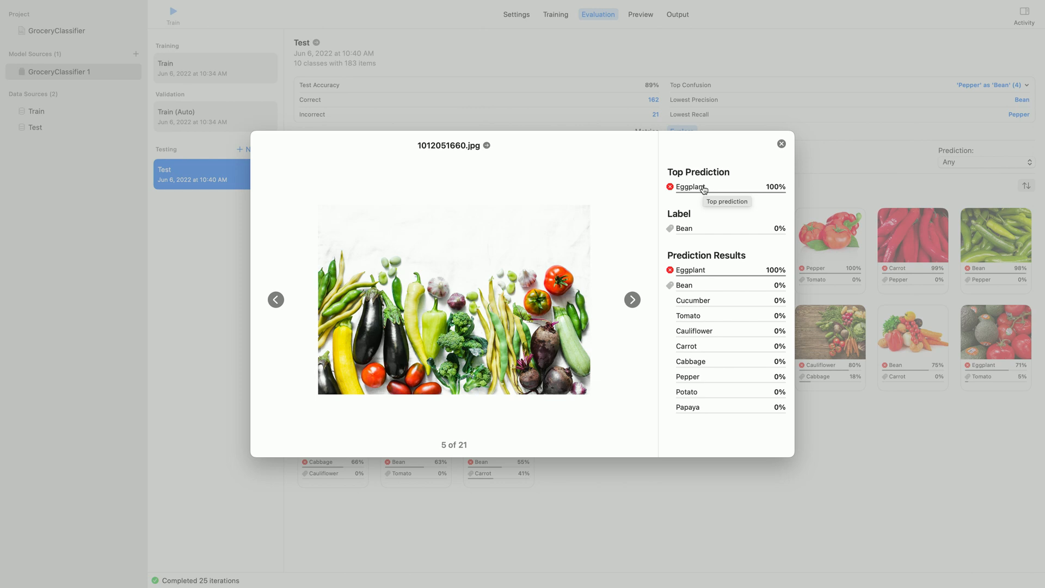
mouse_move(558, 275)
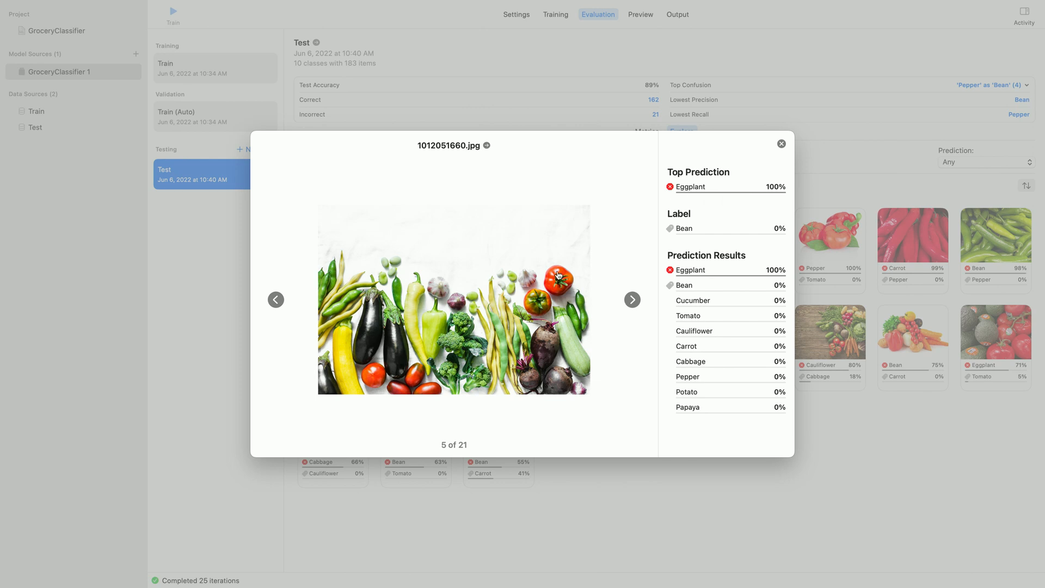